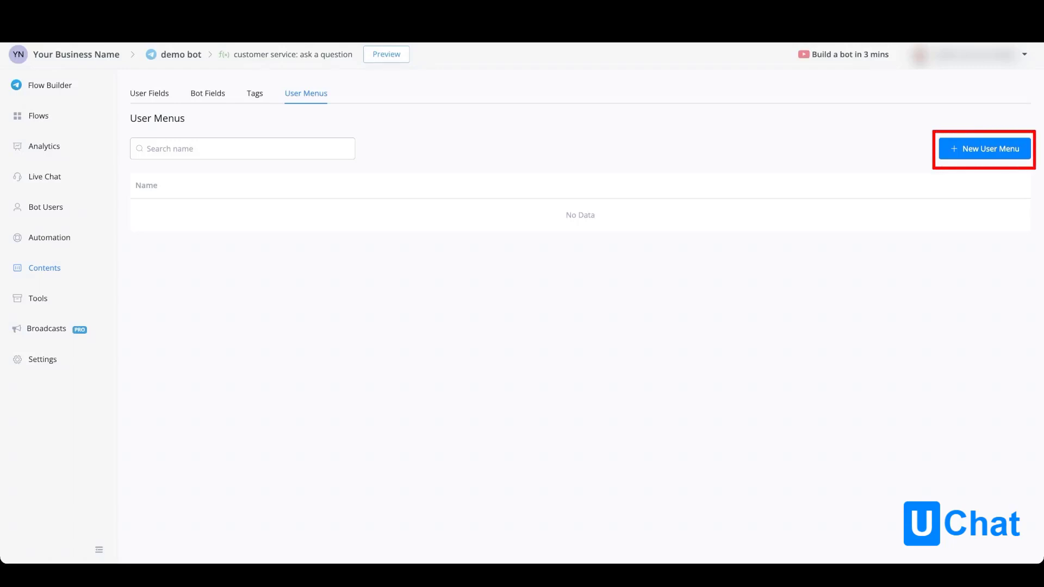
# Create a new user menu and name it 'Member access'.
pyautogui.click(984, 148)
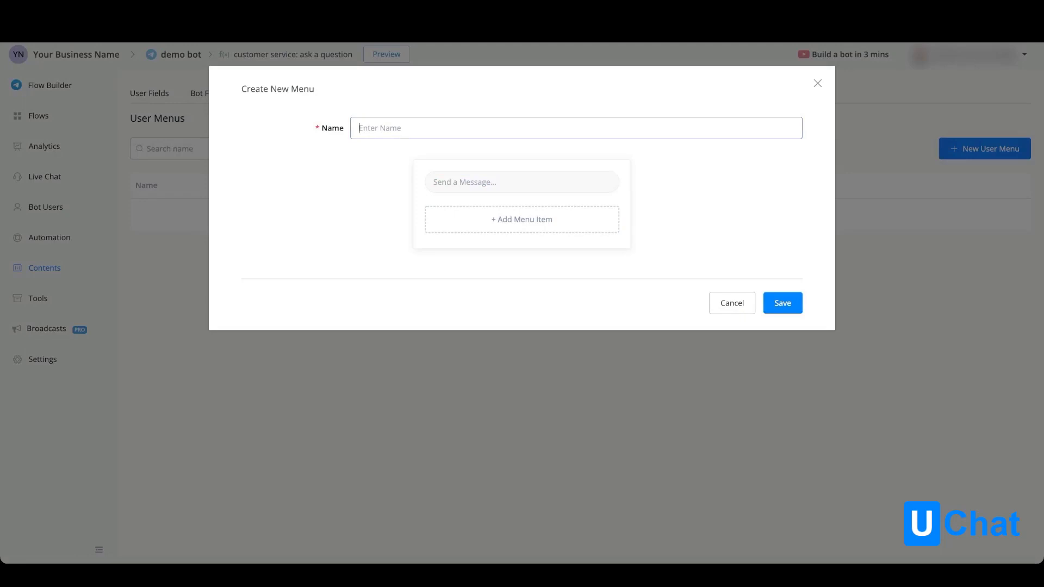
pyautogui.write('Member access')
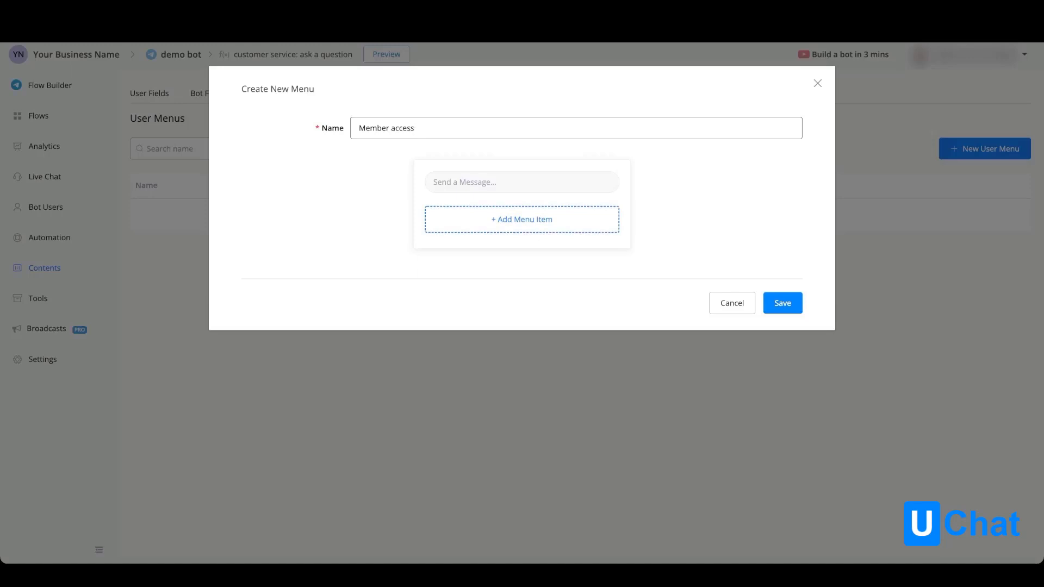
# Add a 'Manage Account' menu item with command 'manage_account'.
pyautogui.click(522, 219)
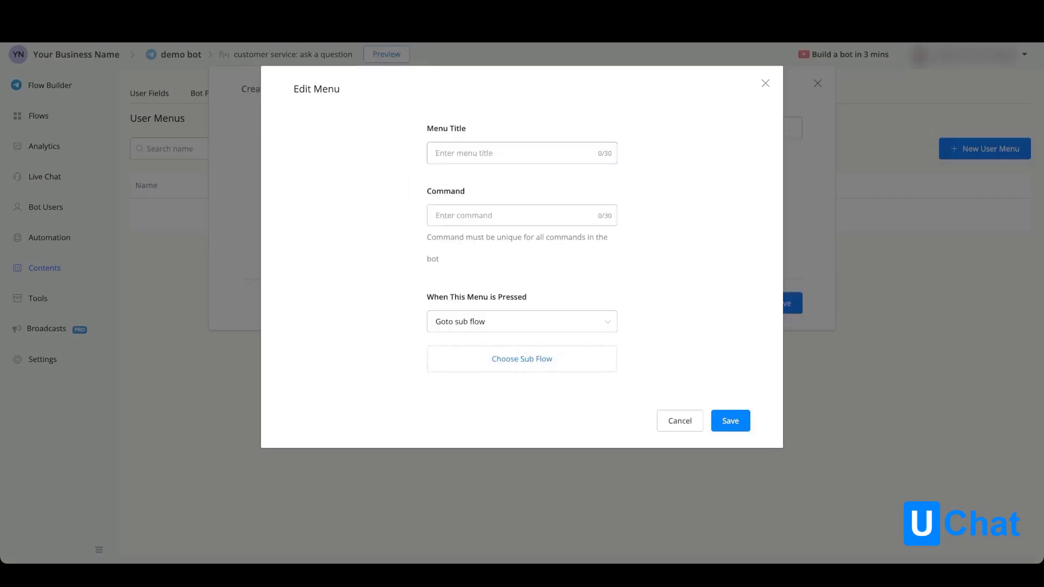
pyautogui.write('Manage Account')
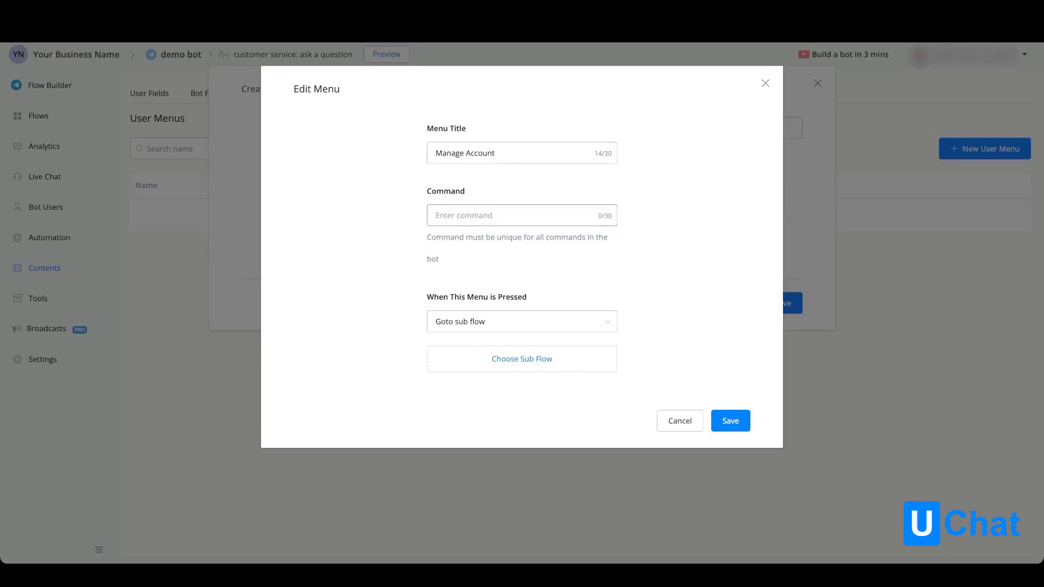
pyautogui.write('manage_account')
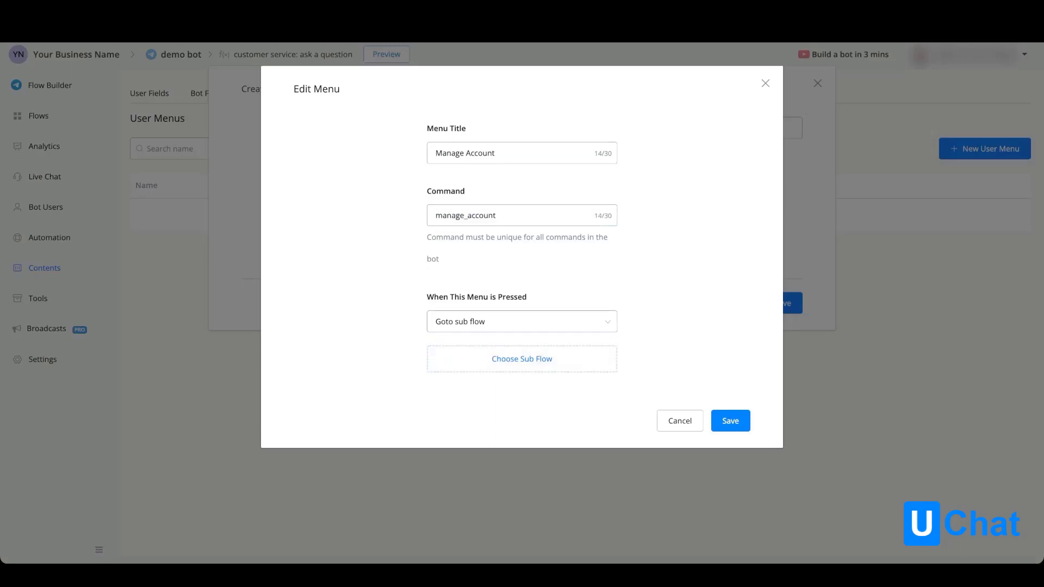
pyautogui.click(521, 358)
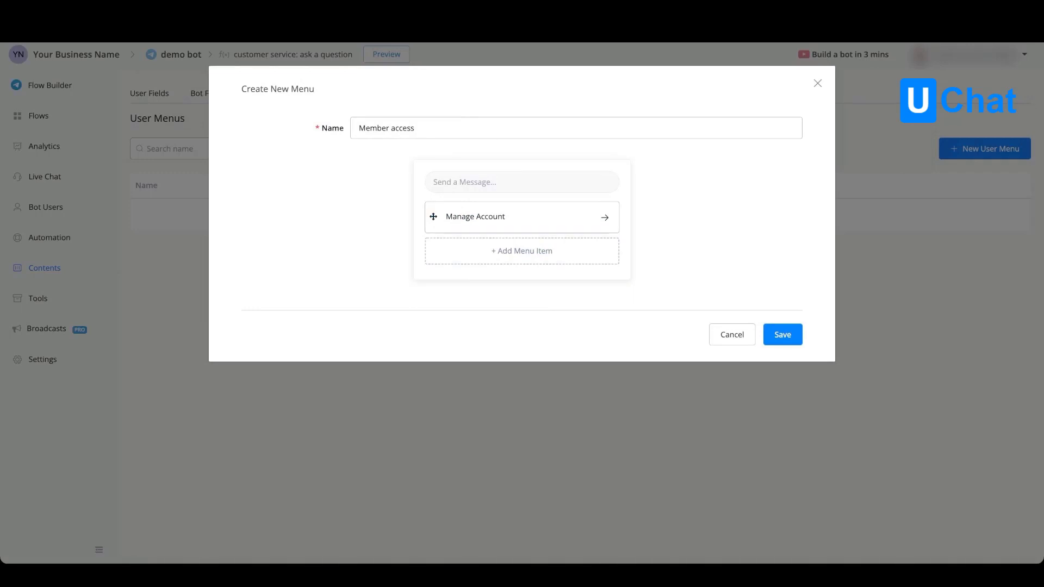
pyautogui.moveTo(521, 251)
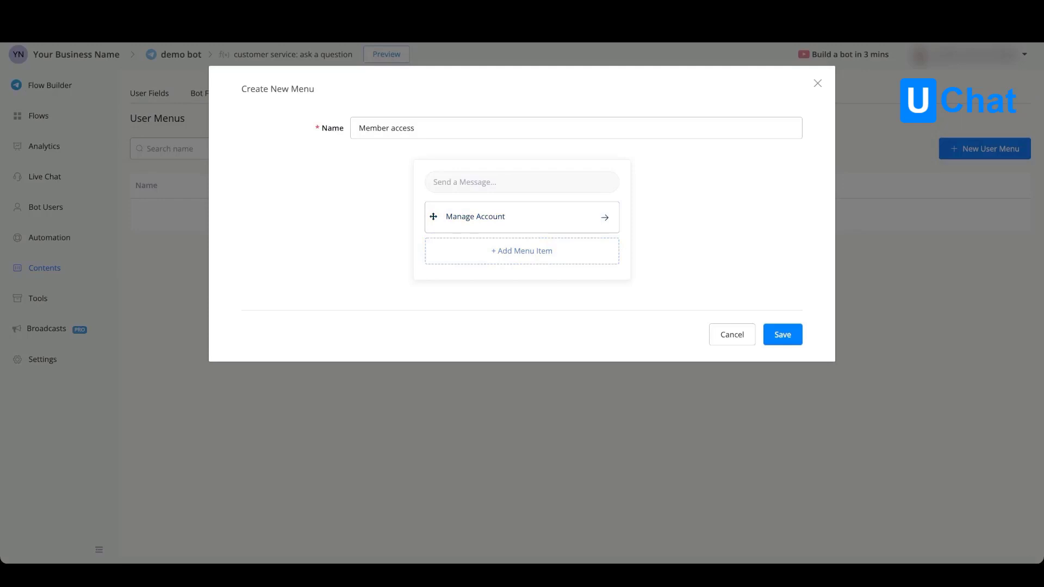
pyautogui.moveTo(475, 217)
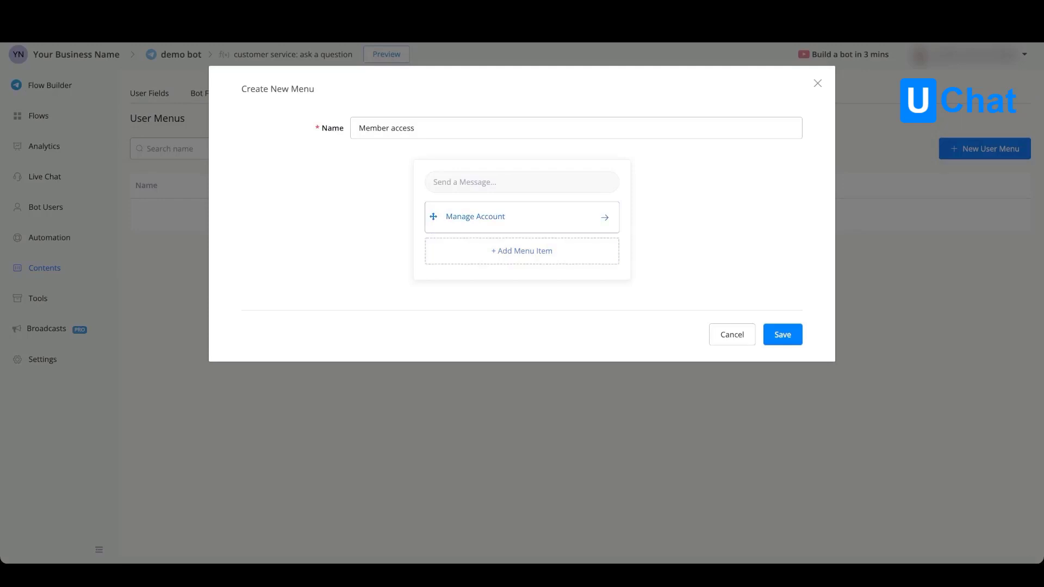
pyautogui.moveTo(522, 251)
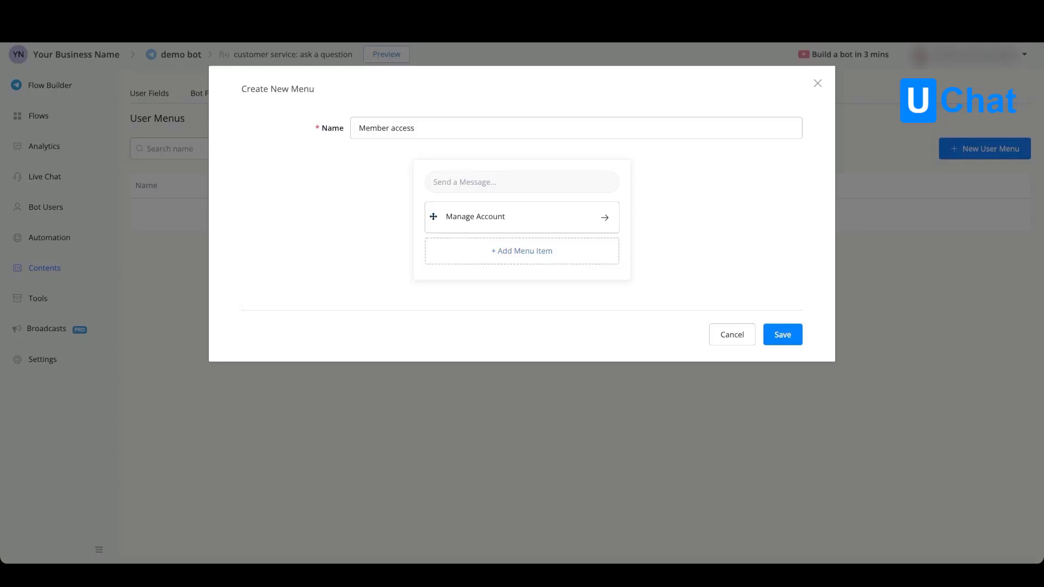
# Save the Member access menu and go to the bot's flows.
pyautogui.click(782, 334)
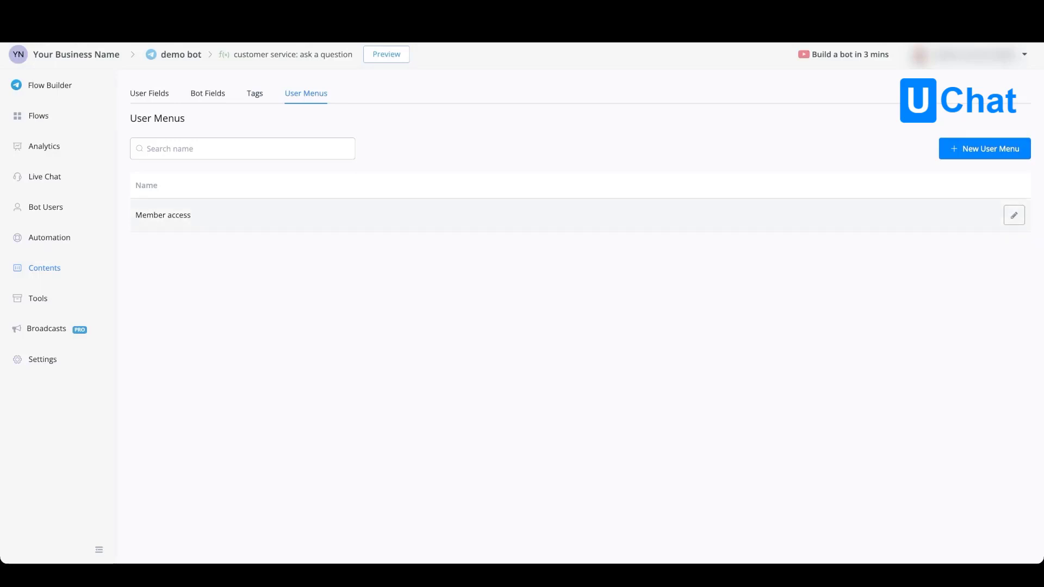
pyautogui.click(38, 115)
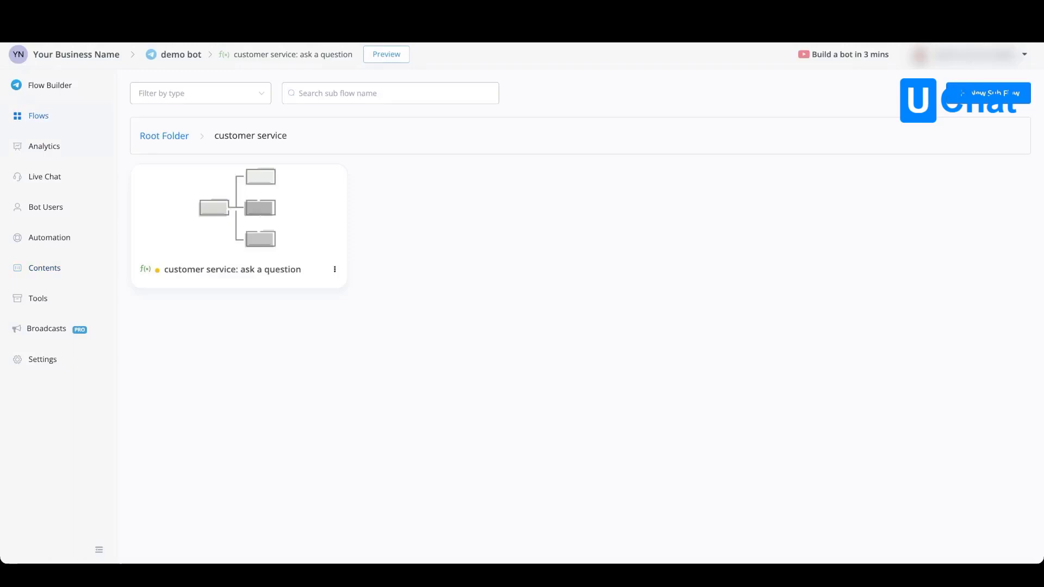
# Add a Set User Menu action choosing Member access to 'ask a question', then publish.
pyautogui.click(237, 209)
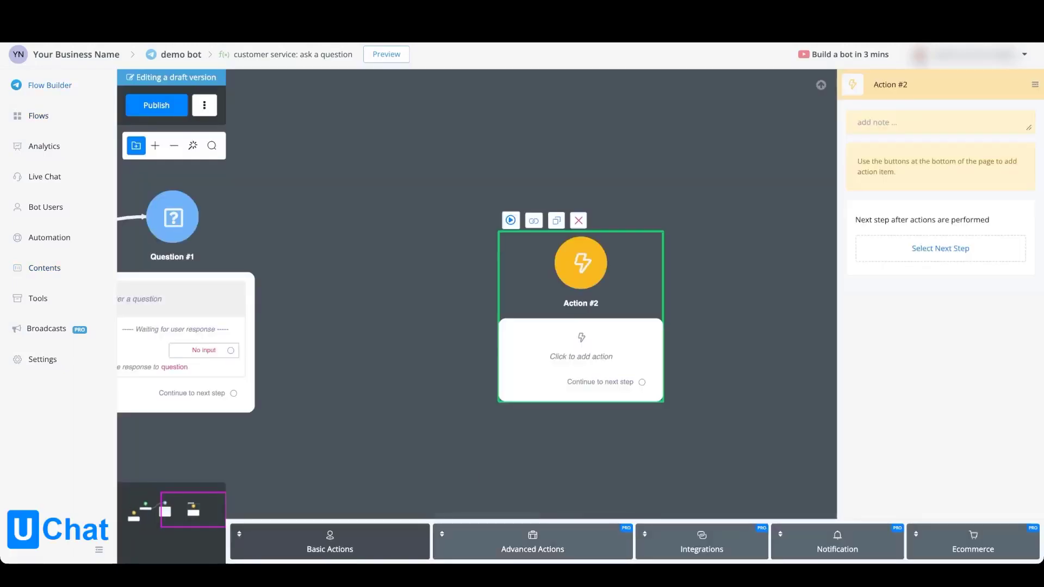
pyautogui.click(532, 541)
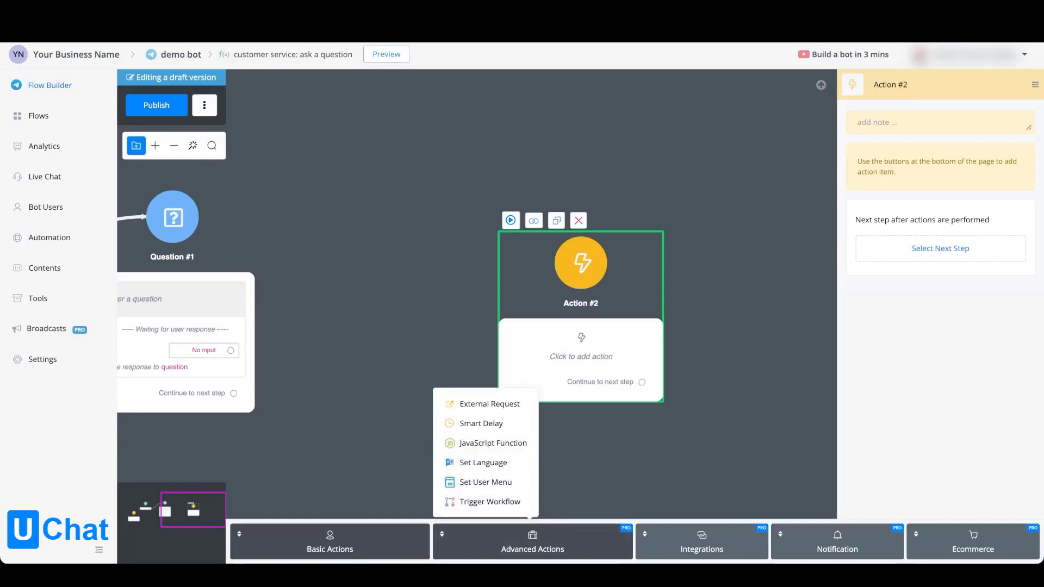
pyautogui.click(485, 482)
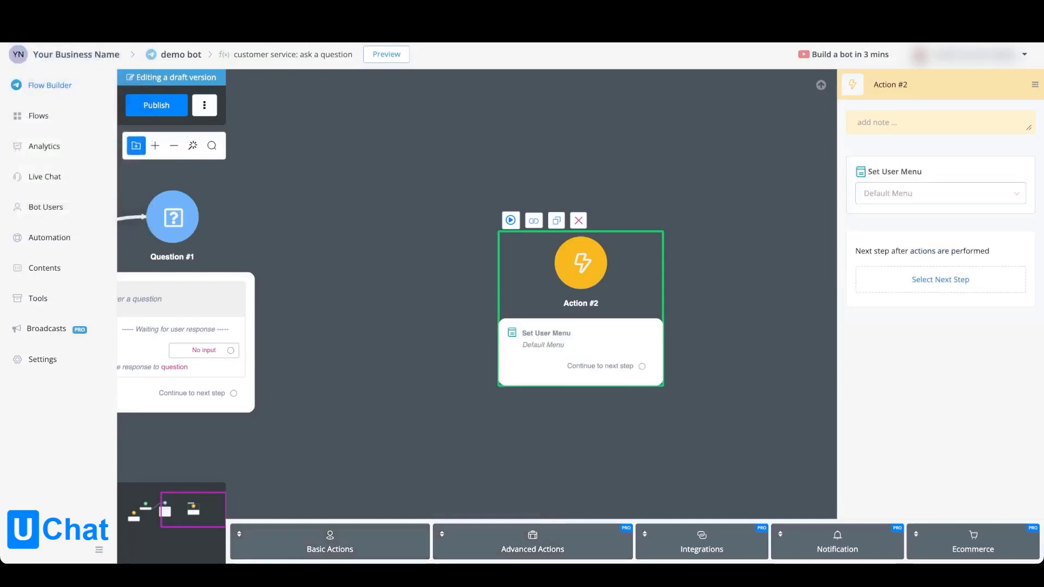
pyautogui.click(938, 193)
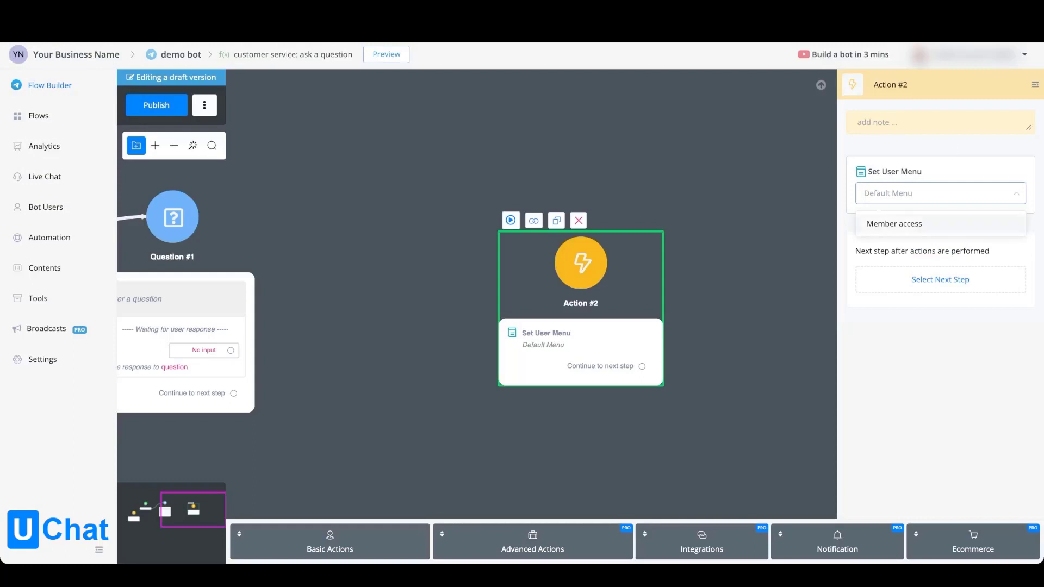
pyautogui.click(894, 223)
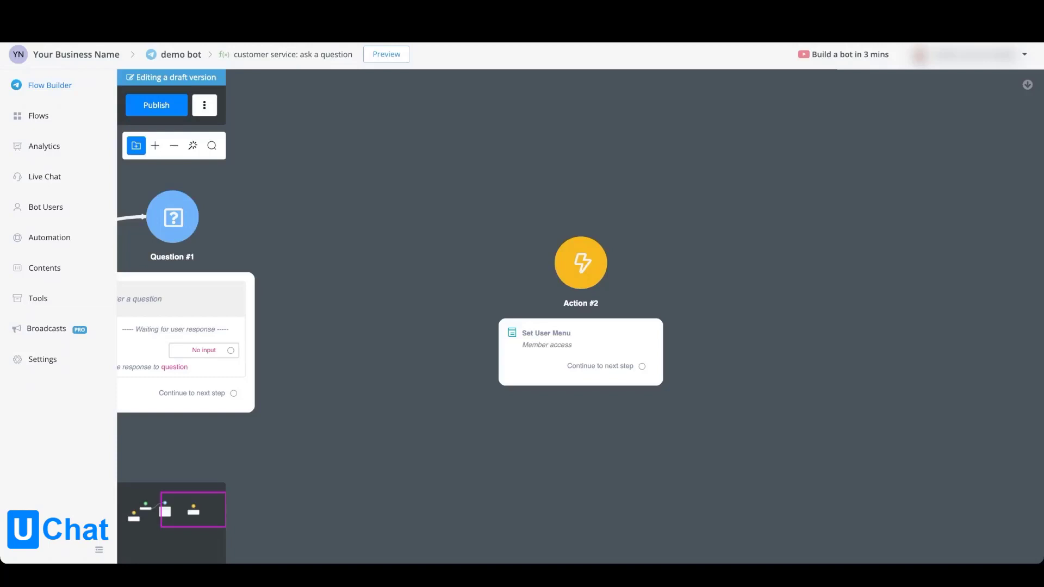
pyautogui.click(156, 105)
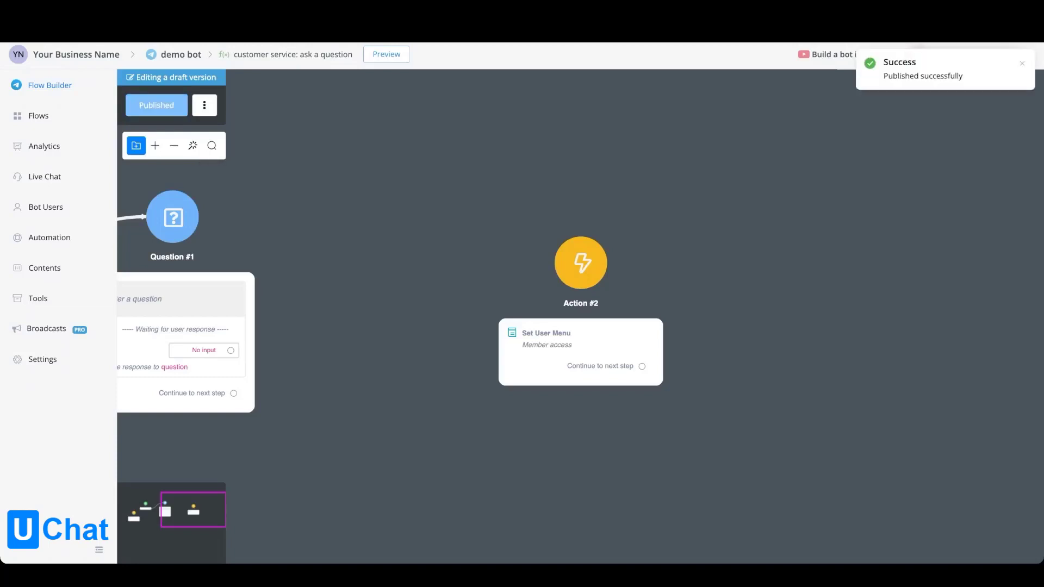